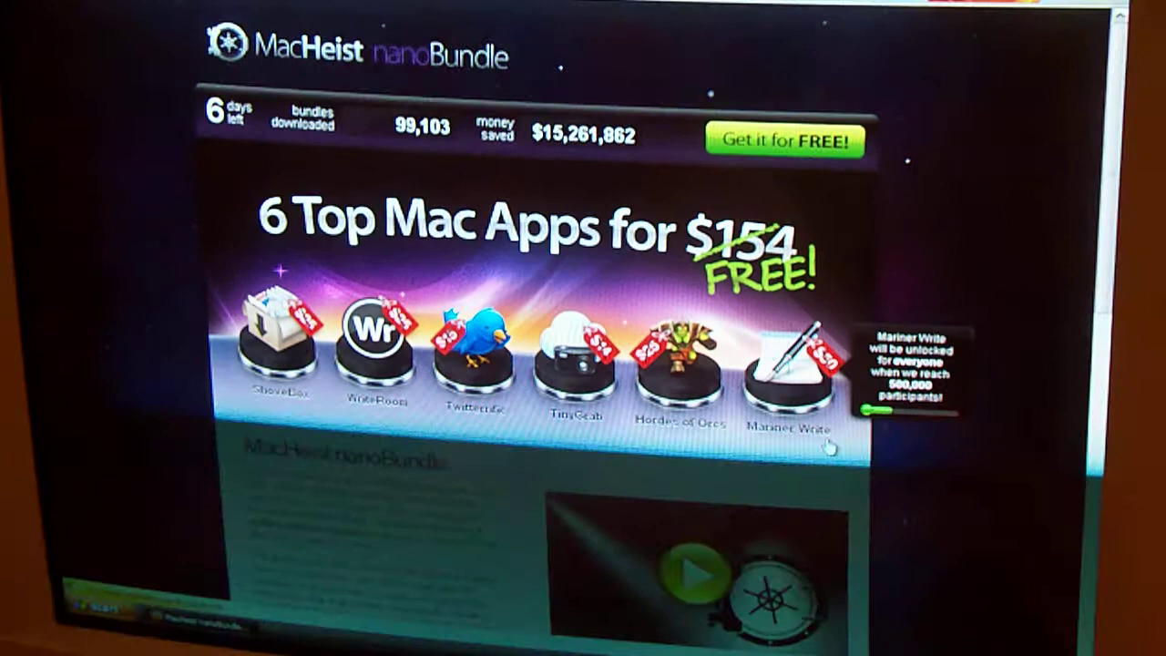
Sign in on the MacHeist forums login form with the account password.
scroll("down", 3)
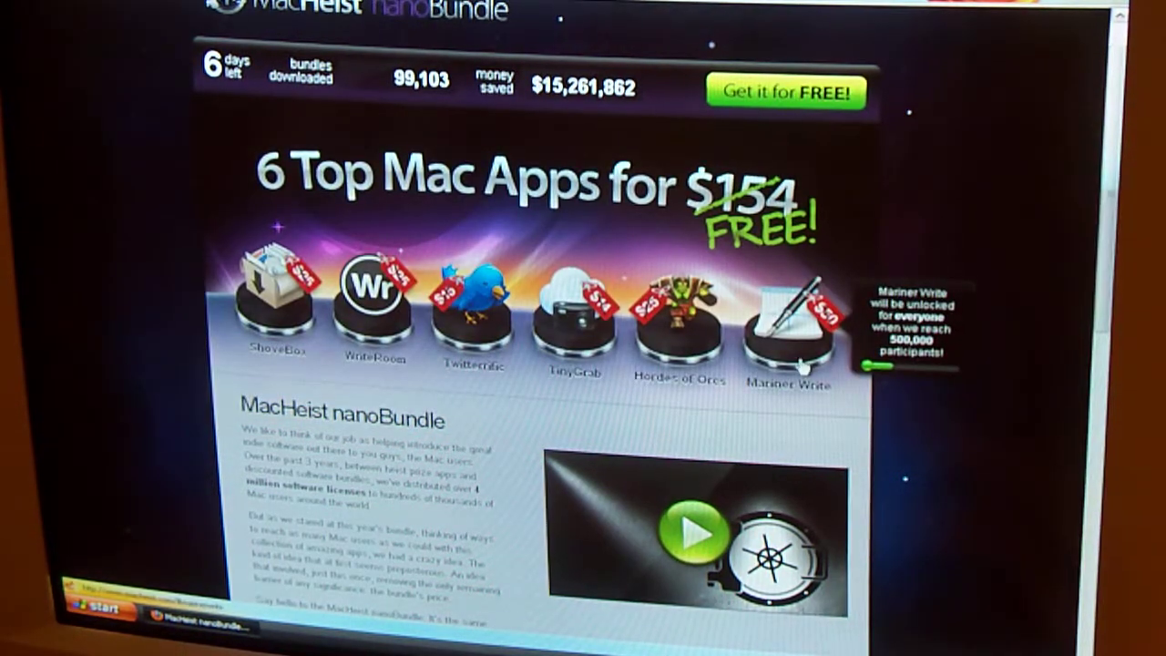
mouse_move(1034, 403)
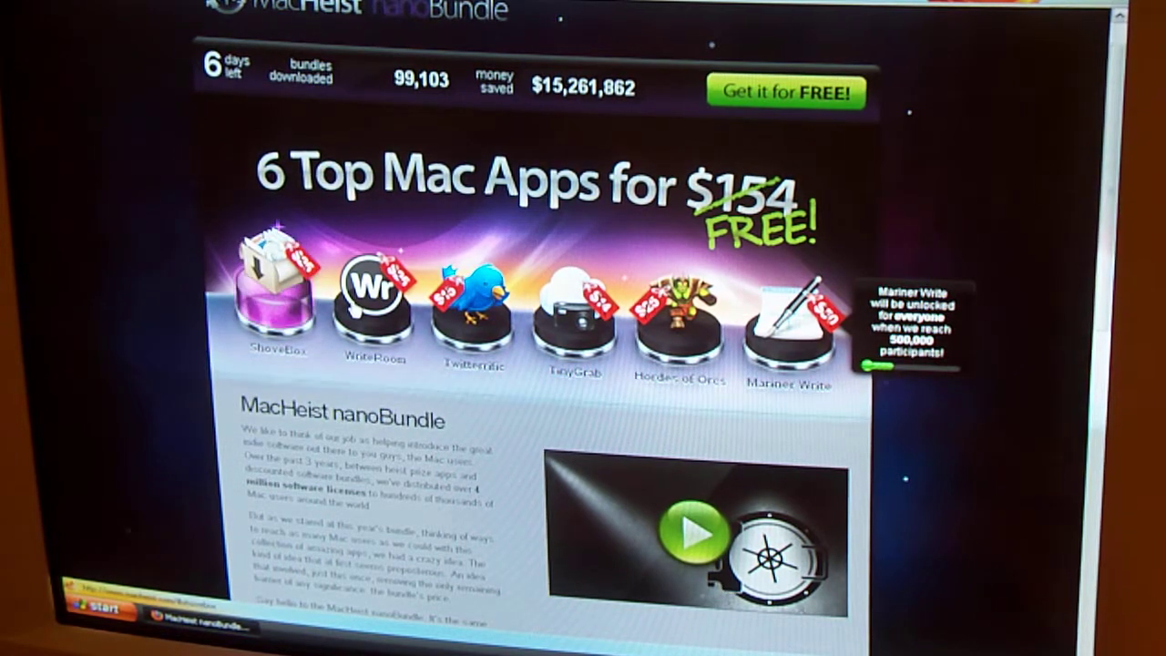
scroll("down", 3)
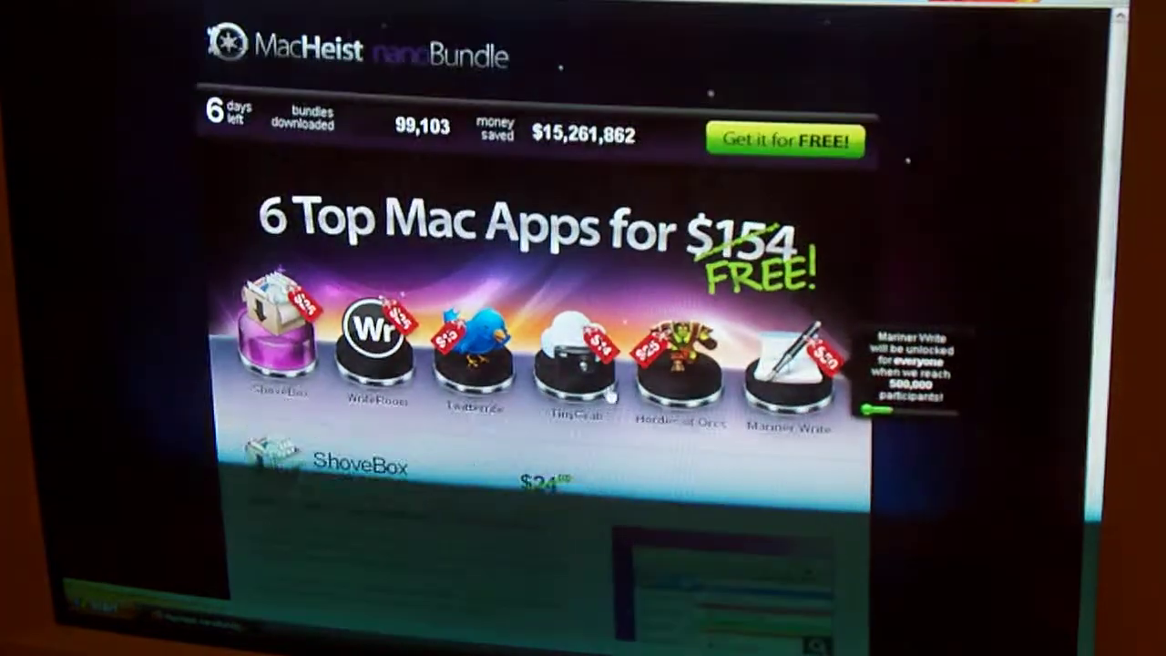
scroll("down", 3)
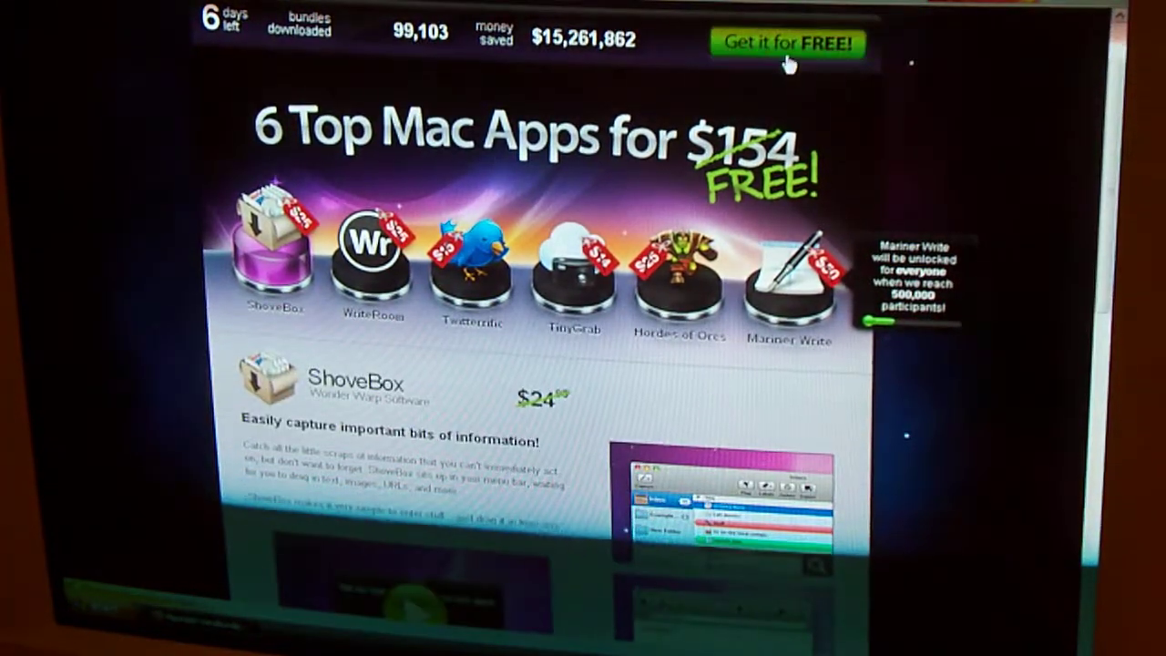
left_click(785, 42)
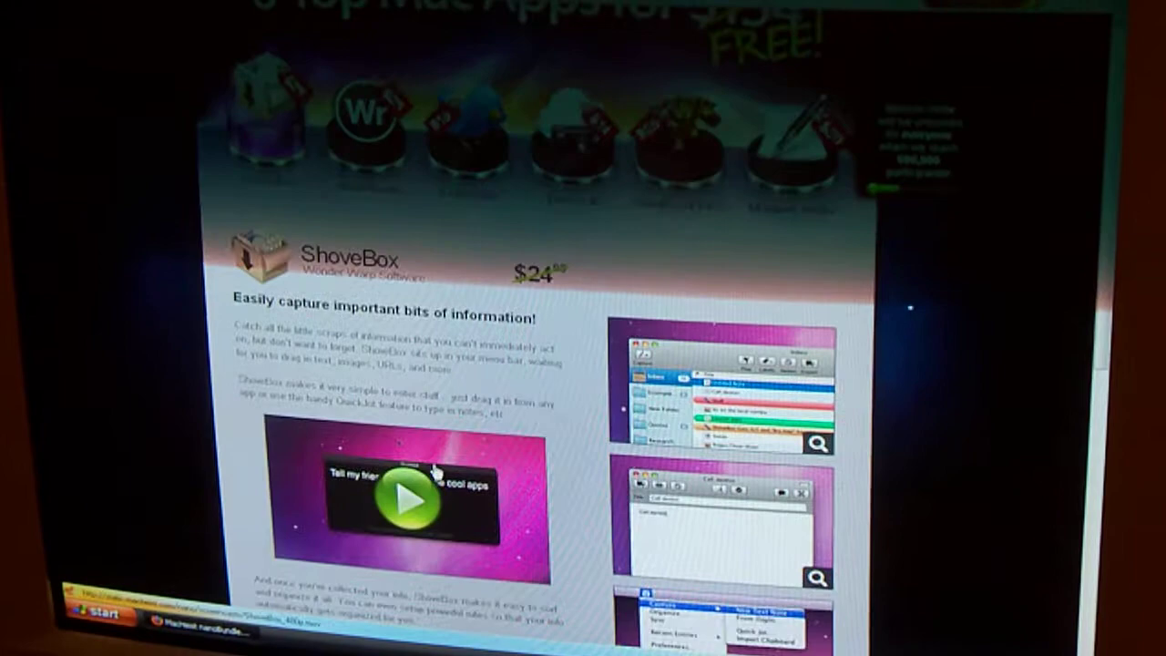
scroll("down", 3)
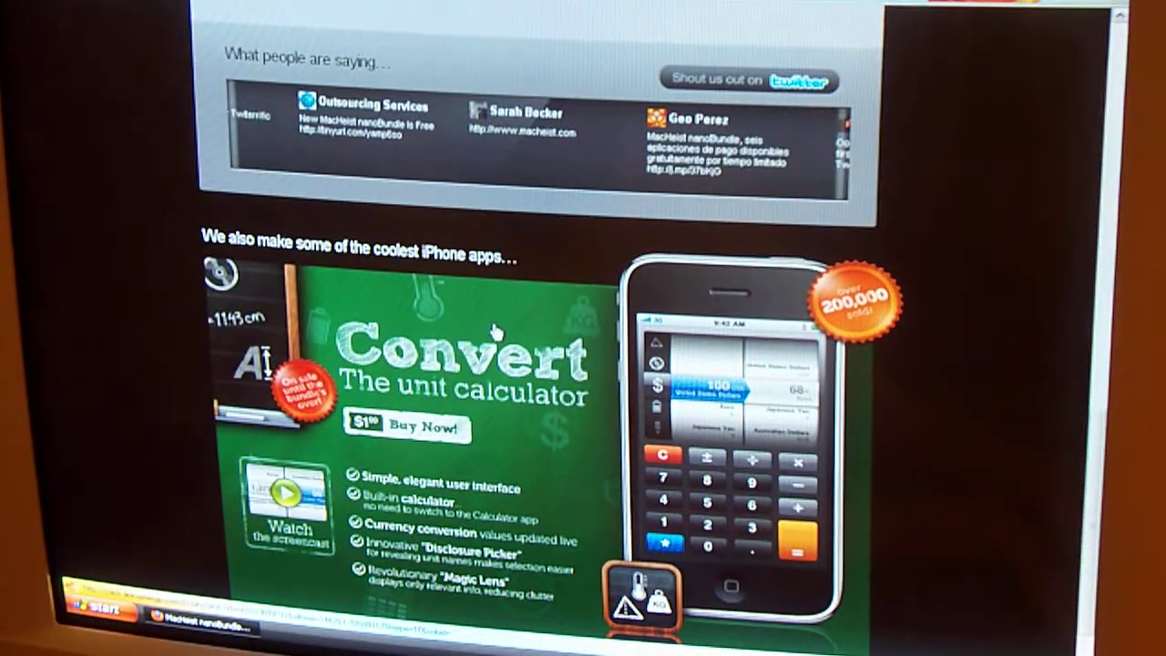
scroll("down", 3)
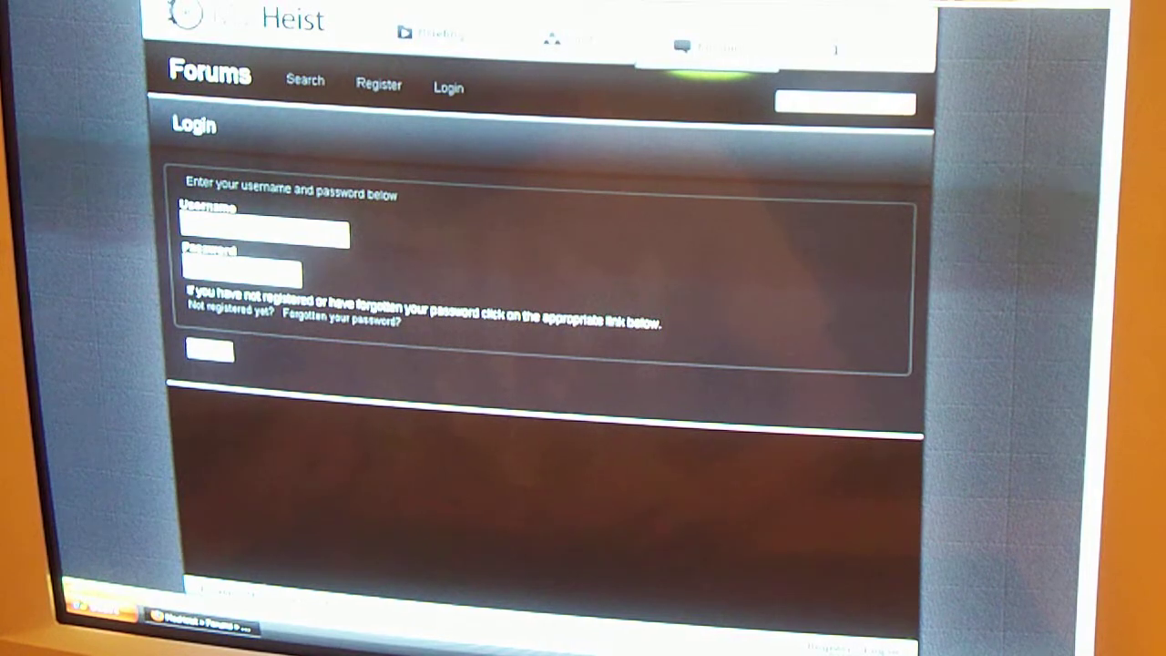
type("password")
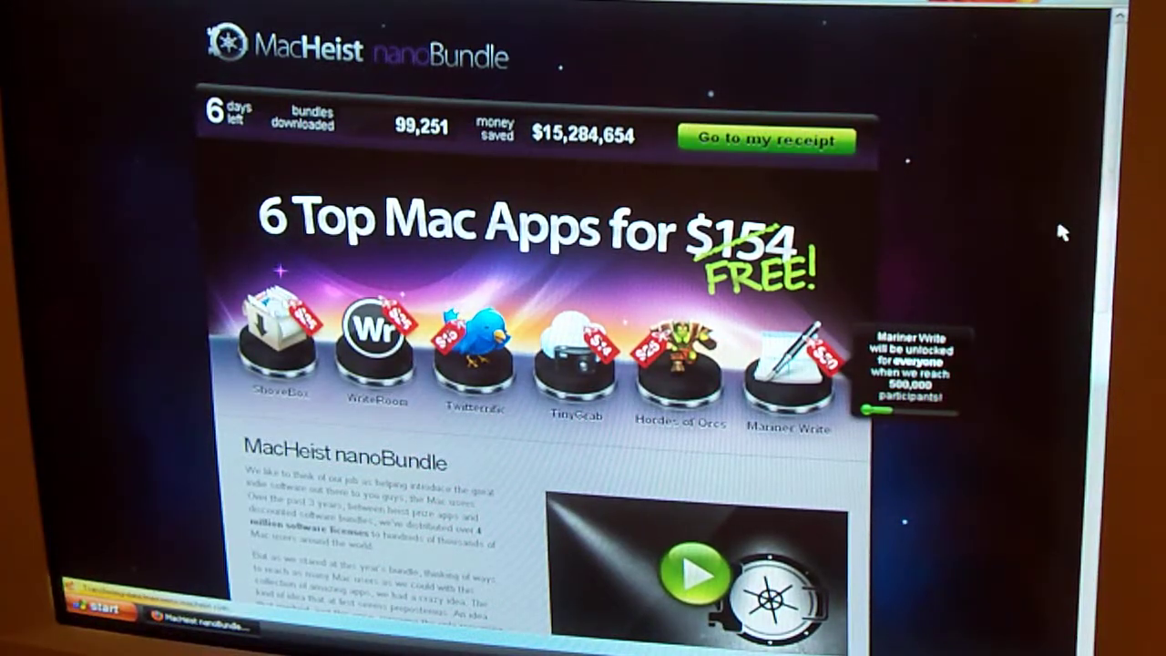
Open 'Go to my receipt' and scroll the Bundle Receipt down to Mariner Write.
left_click(766, 139)
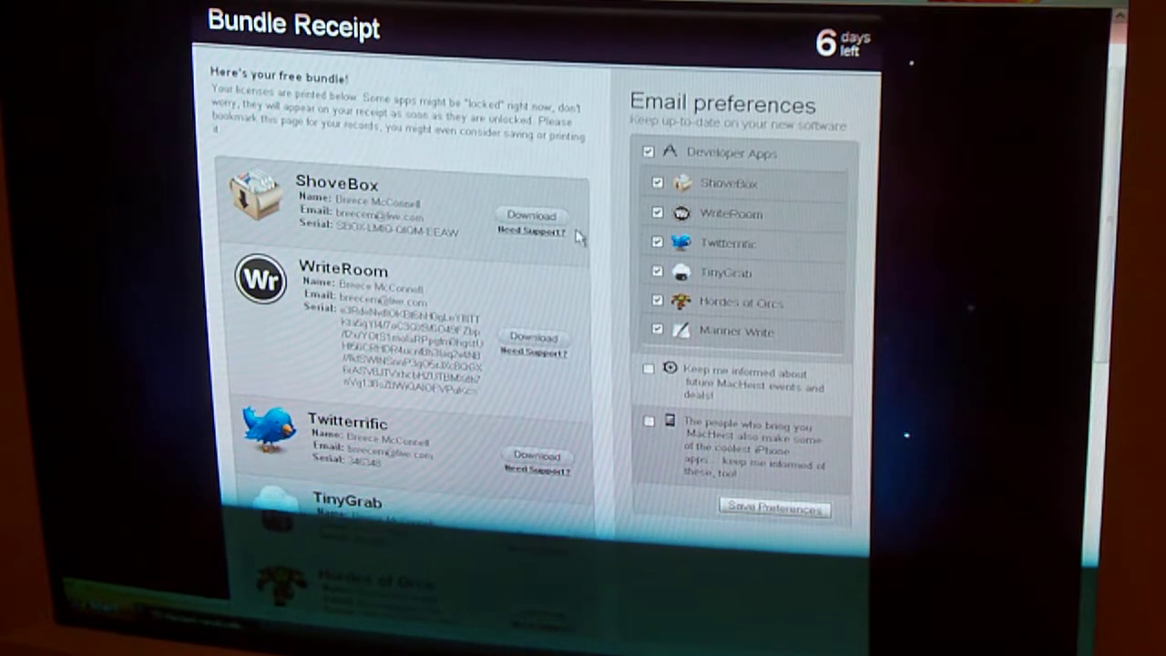
scroll("down", 3)
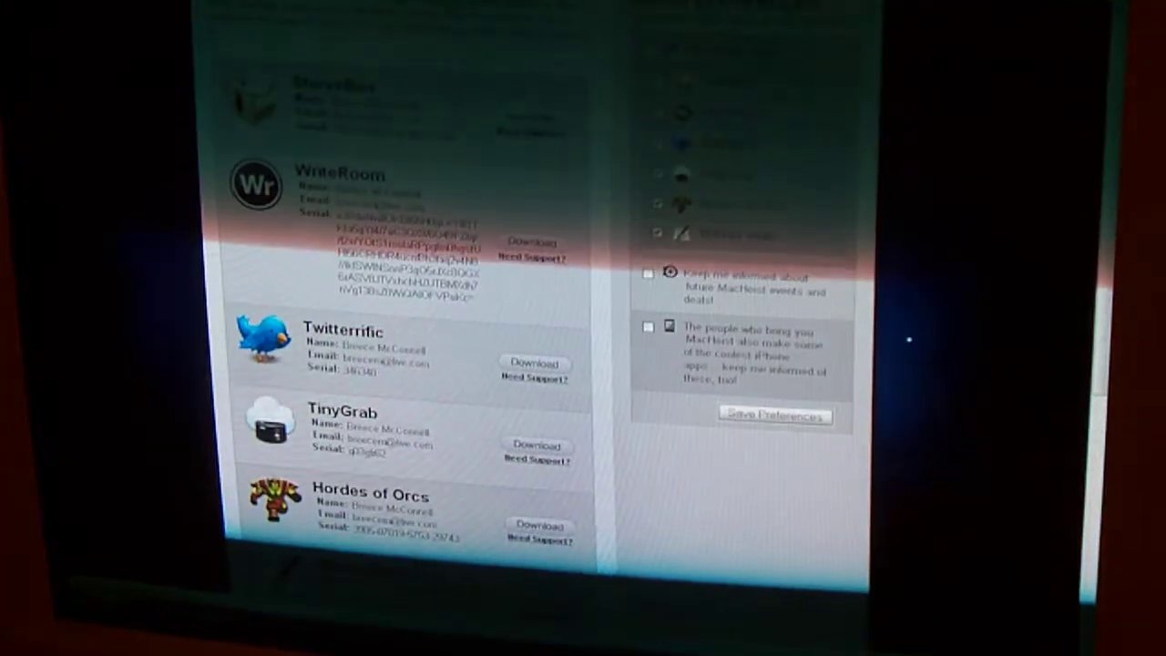
scroll("down", 3)
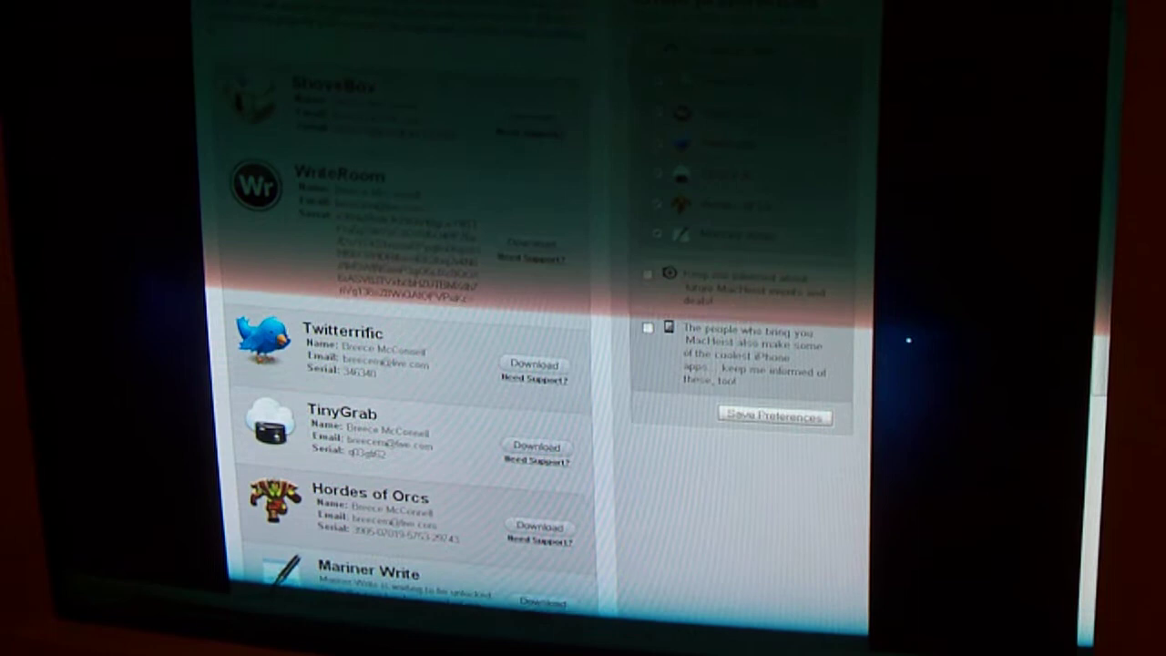
scroll("down", 3)
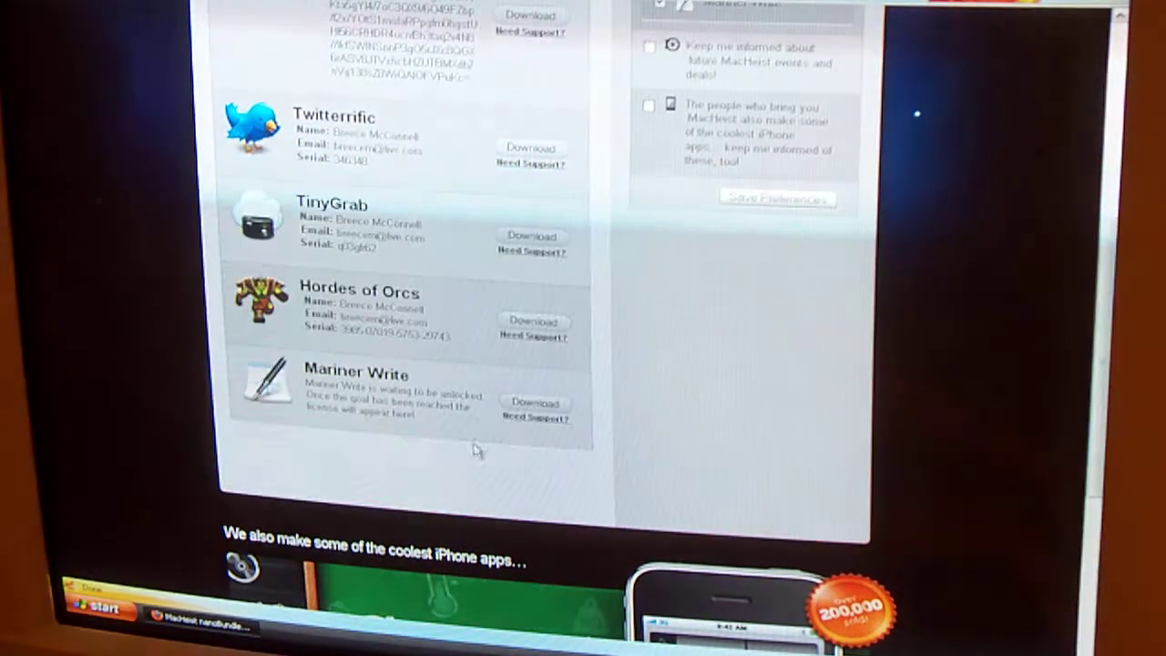
scroll("up", 3)
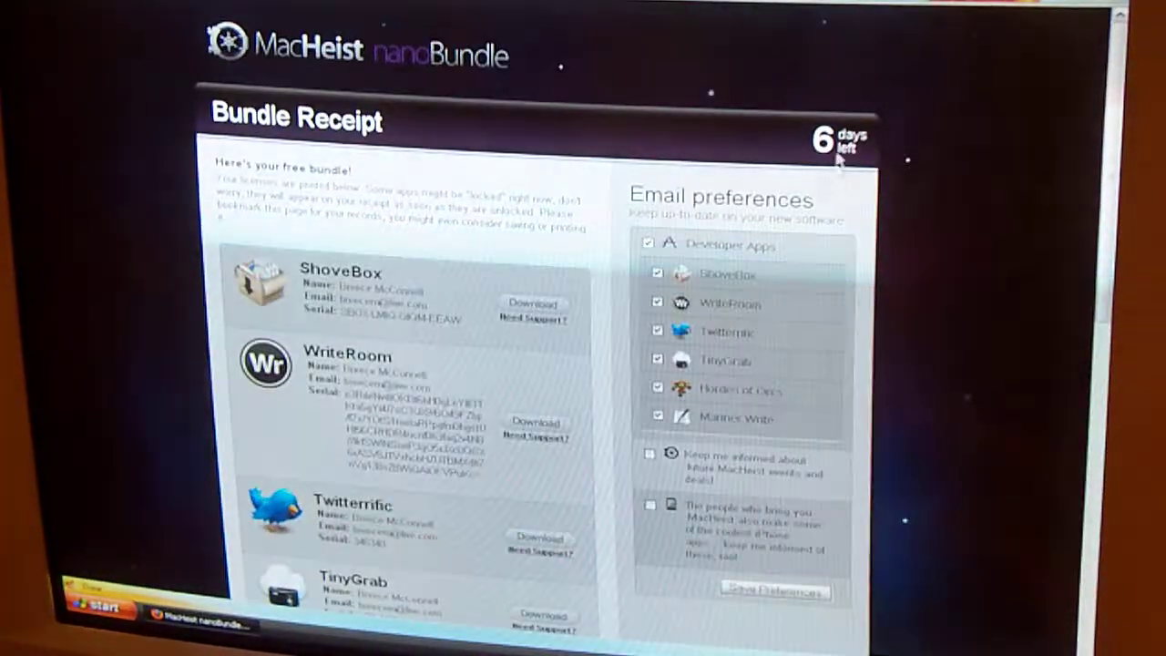
scroll("down", 3)
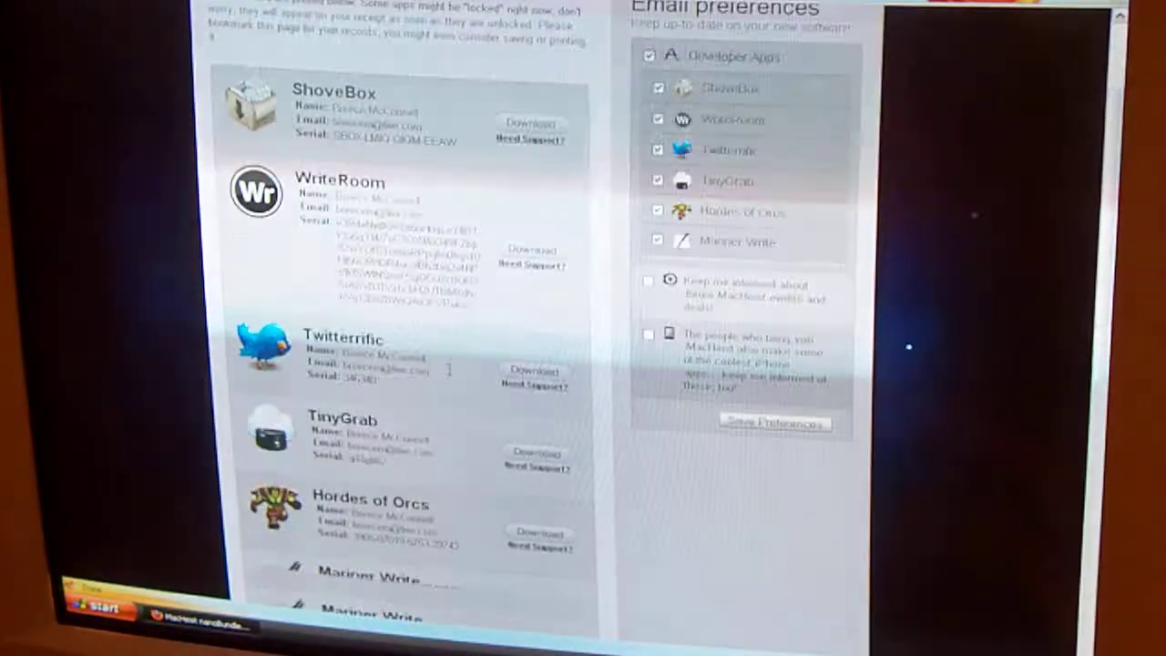
scroll("up", 3)
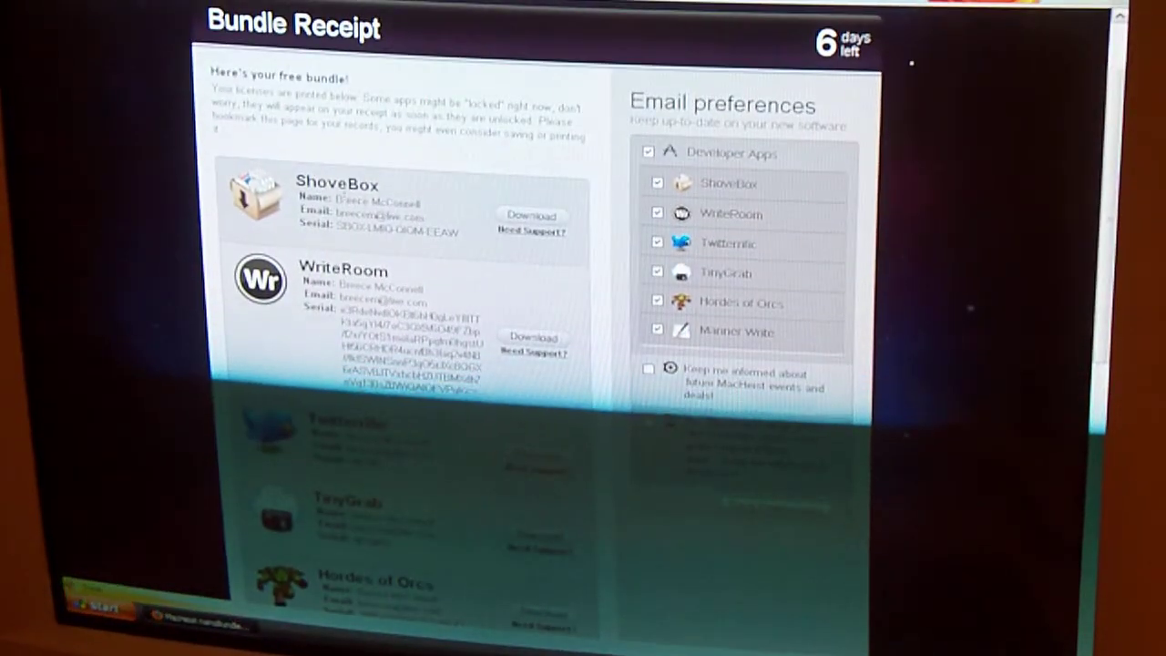
scroll("down", 3)
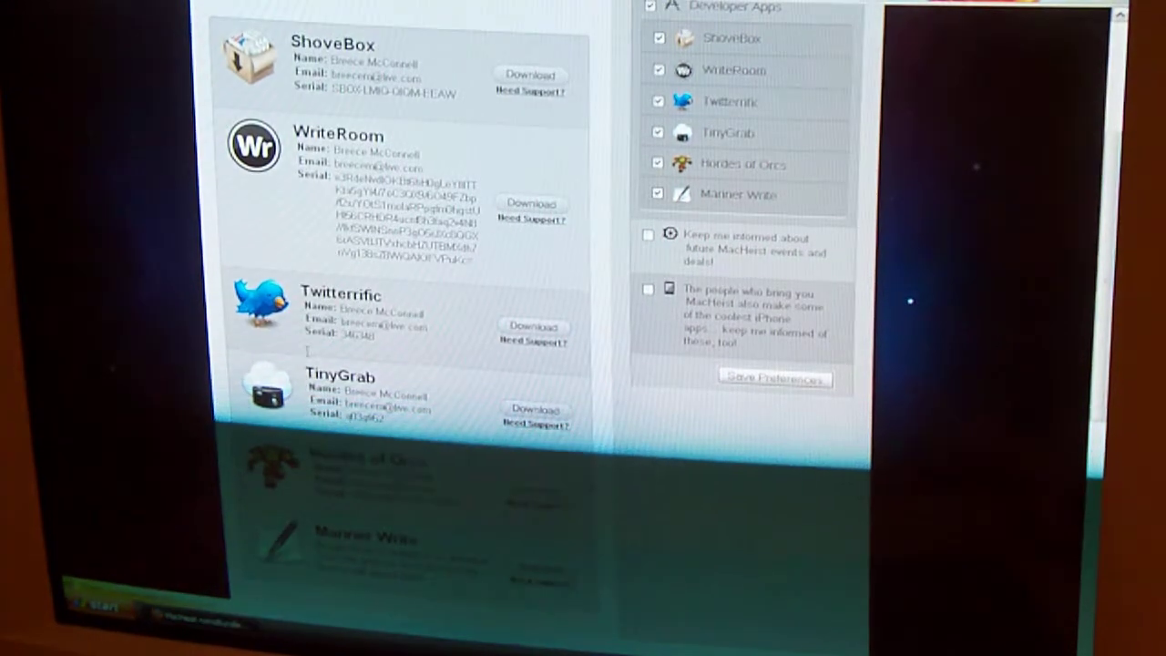
scroll("down", 3)
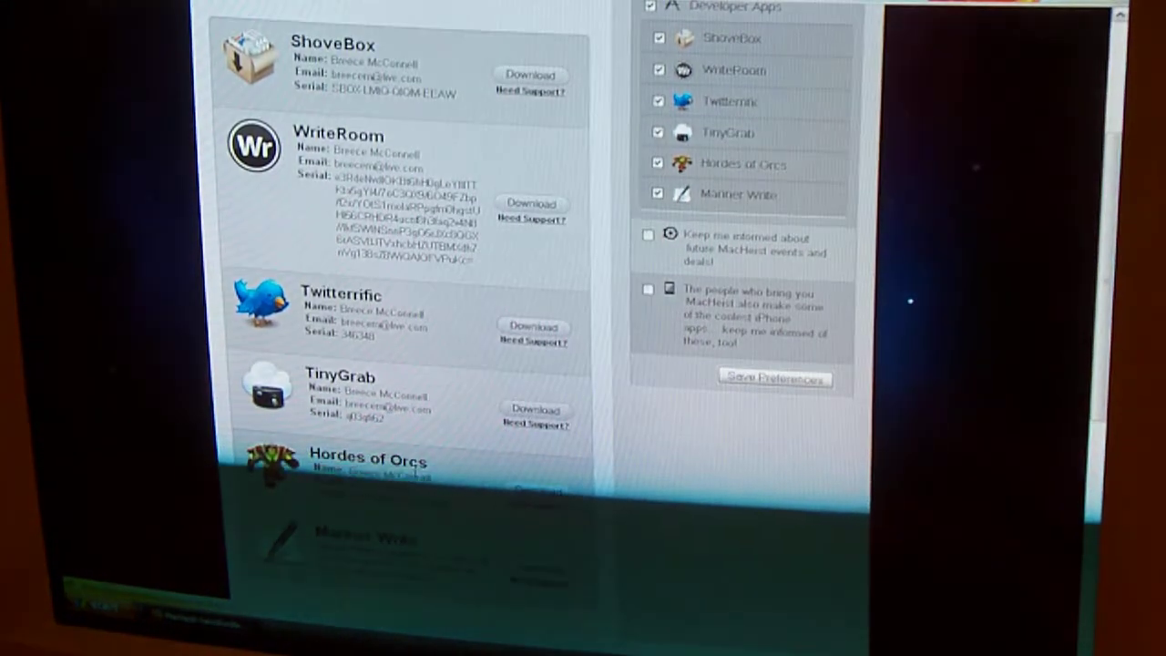
scroll("up", 3)
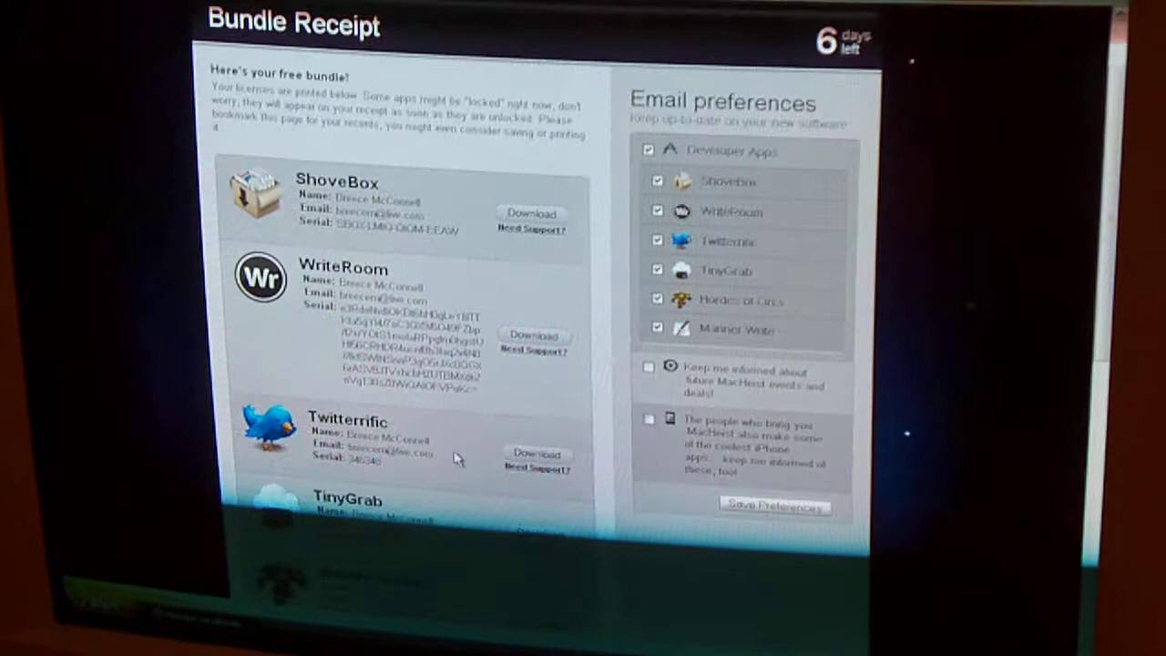
scroll("down", 3)
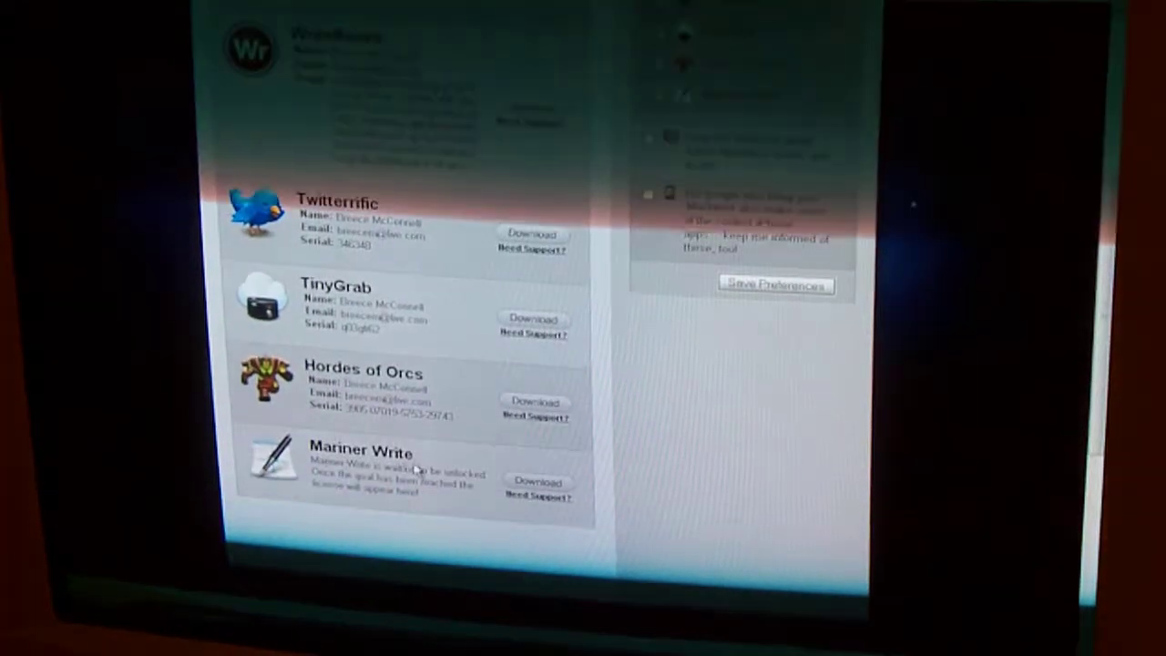
scroll("up", 3)
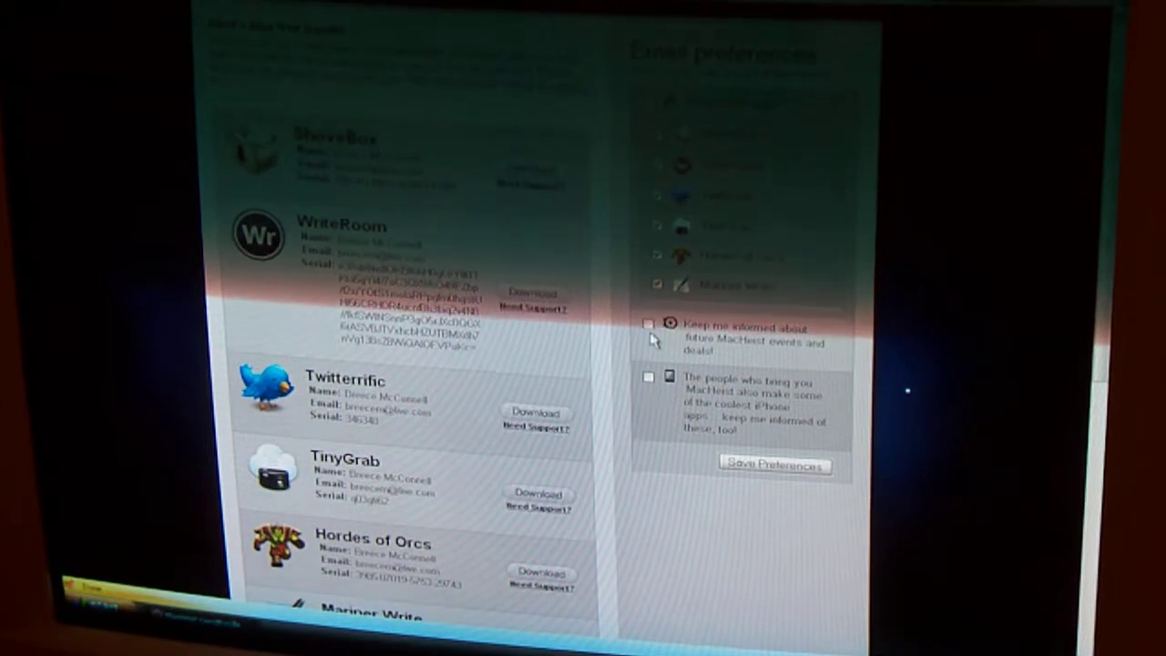
scroll("up", 3)
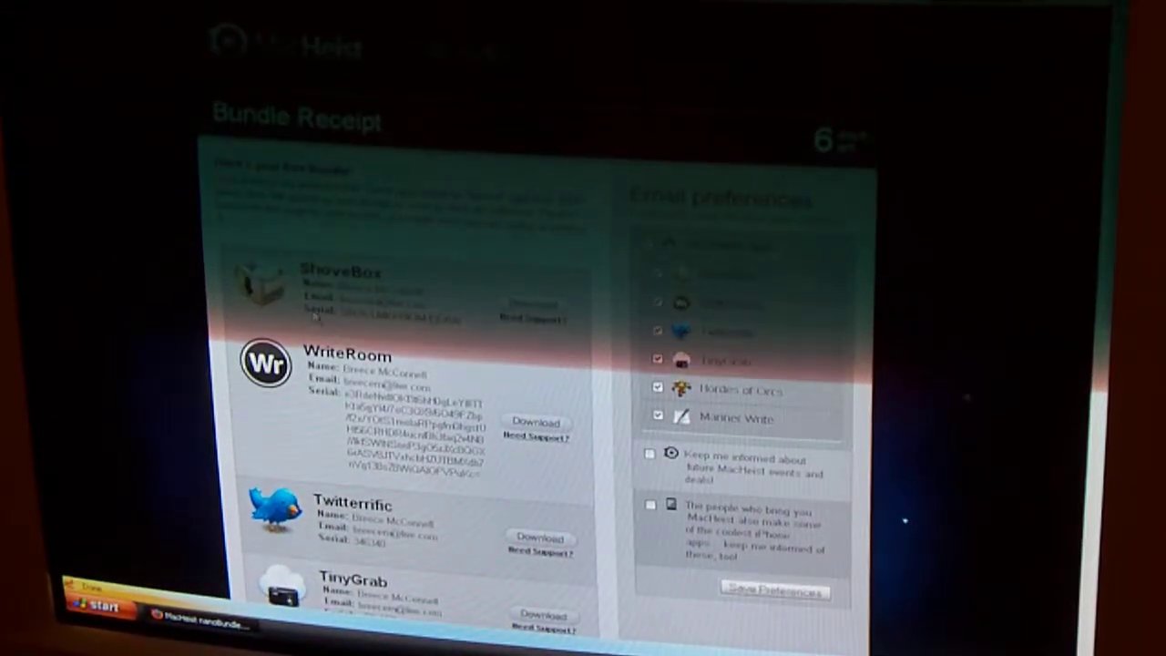